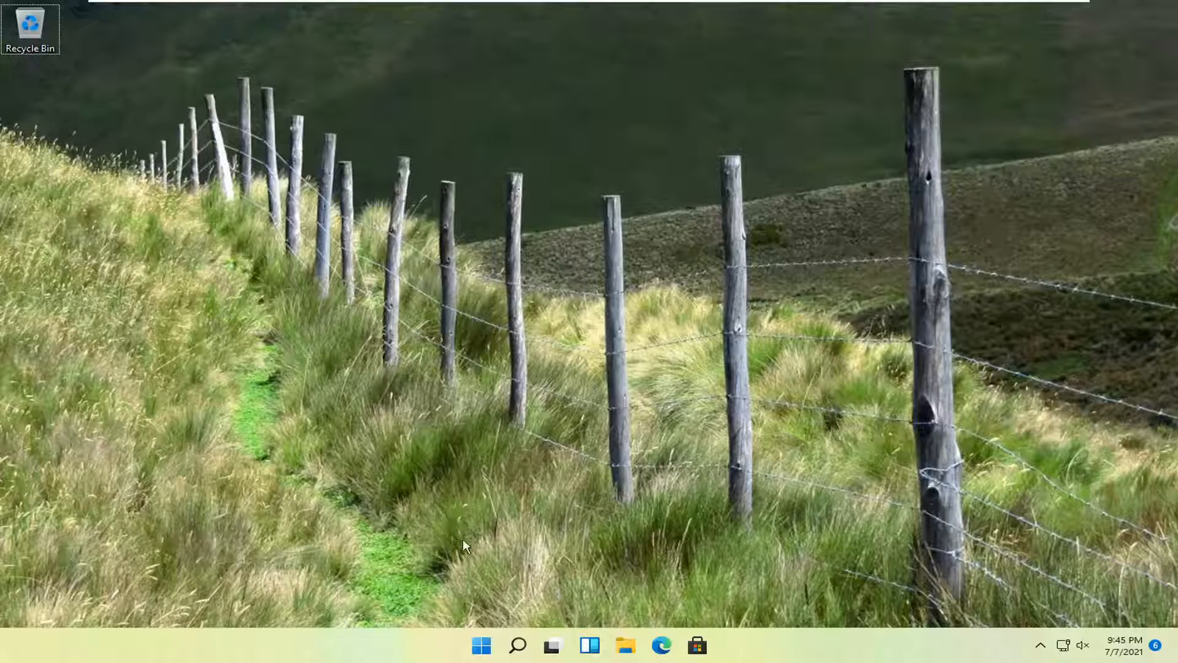
mouse_move(548, 542)
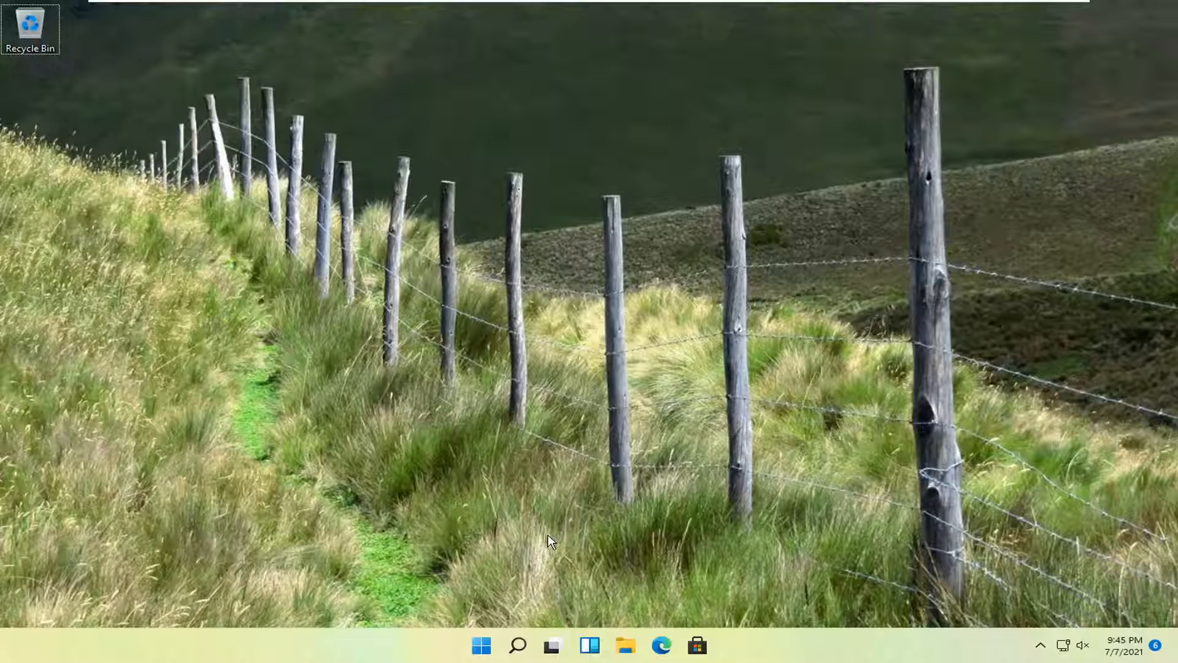
mouse_move(481, 646)
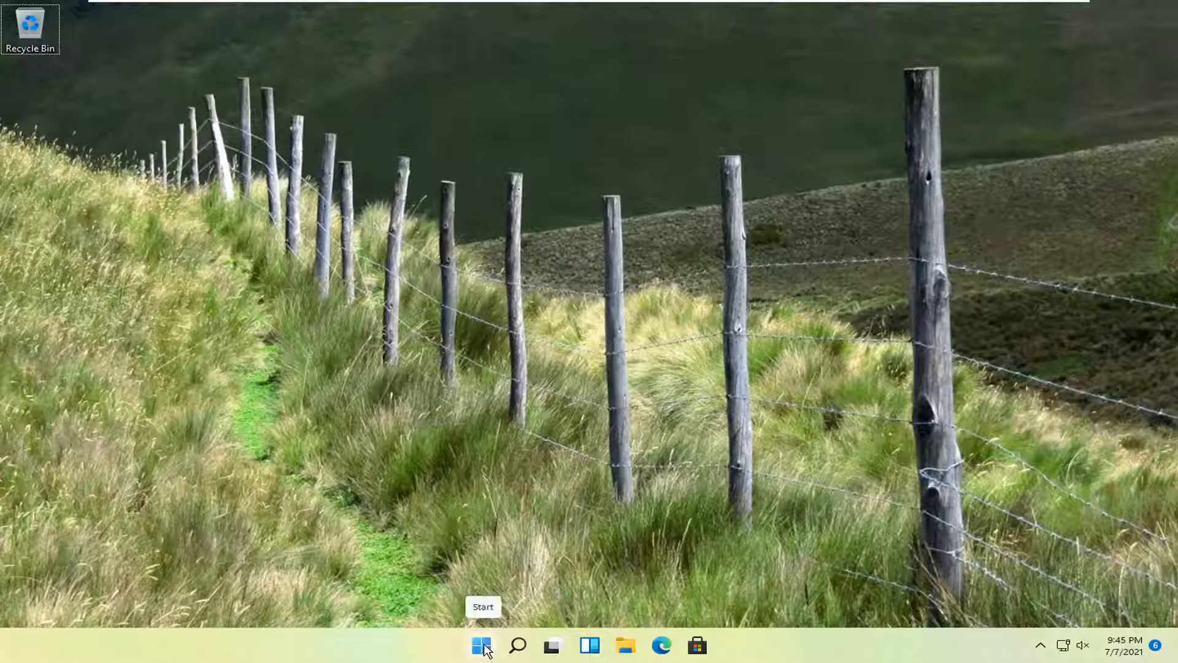
- From the Start context menu, reach Settings > Apps > Optional features
right_click(481, 645)
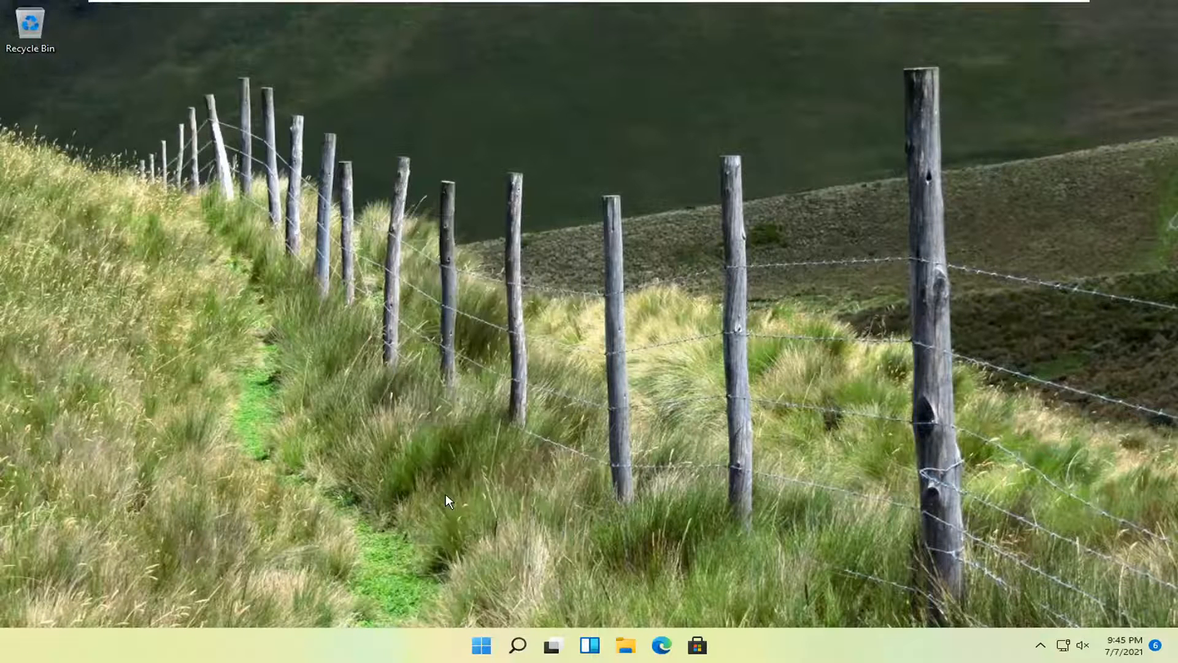
left_click(715, 644)
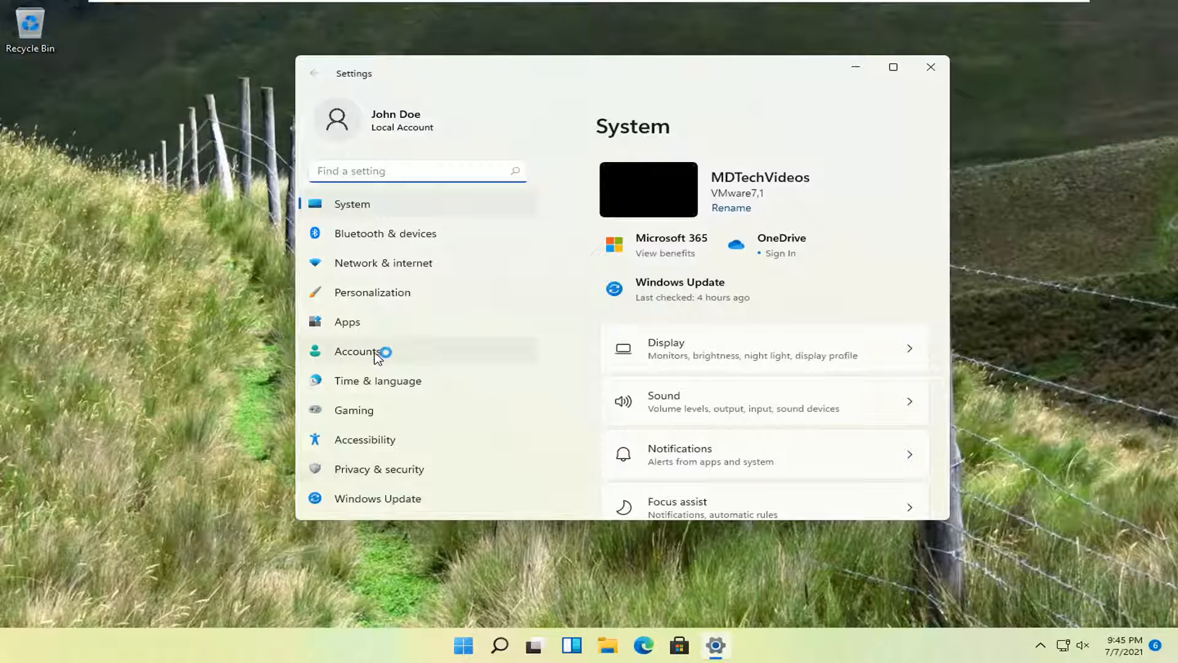
left_click(347, 322)
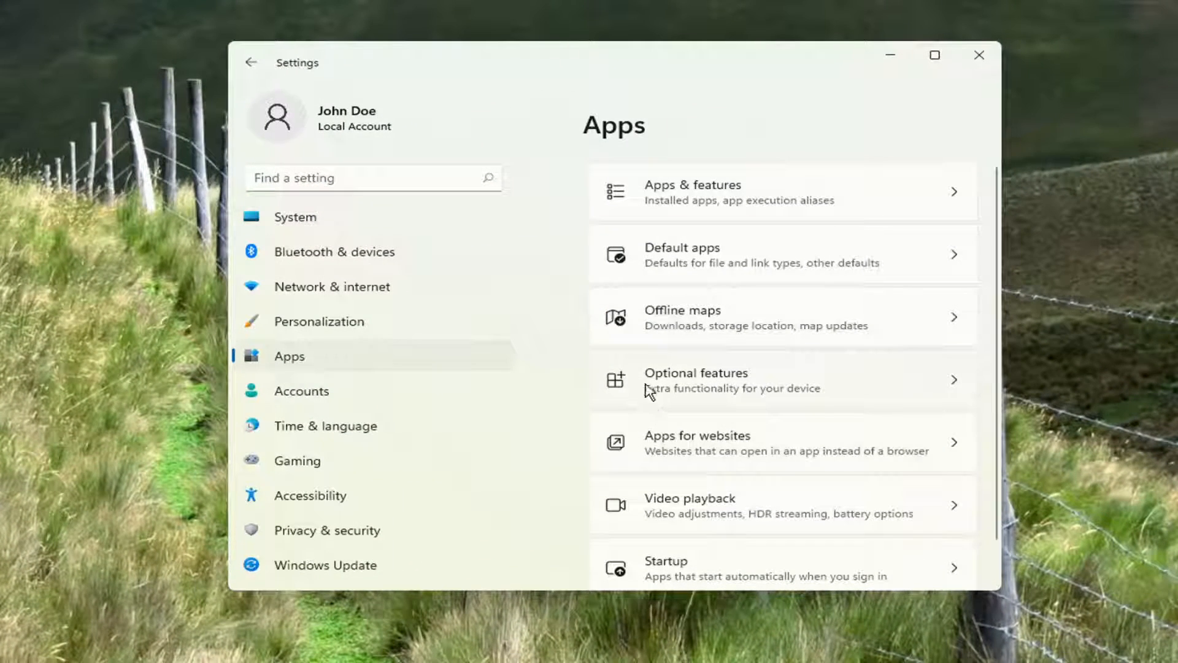
left_click(695, 380)
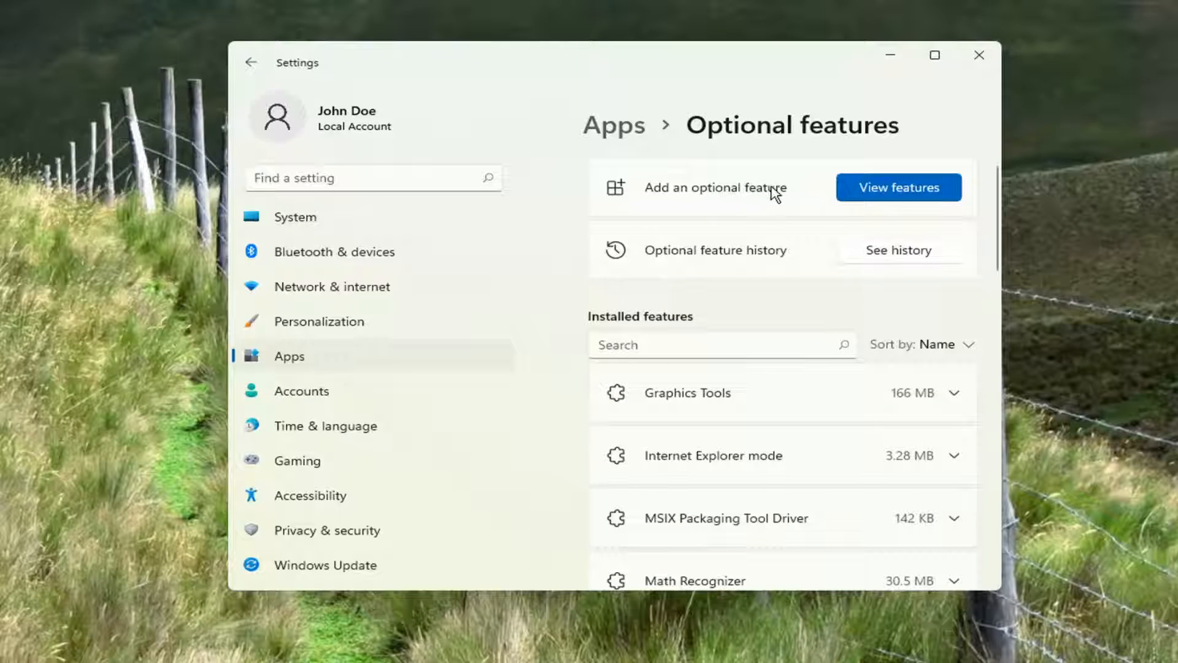
- Add an optional feature, search 'media pla' and select Windows Media Player (14.2 MB)
left_click(899, 187)
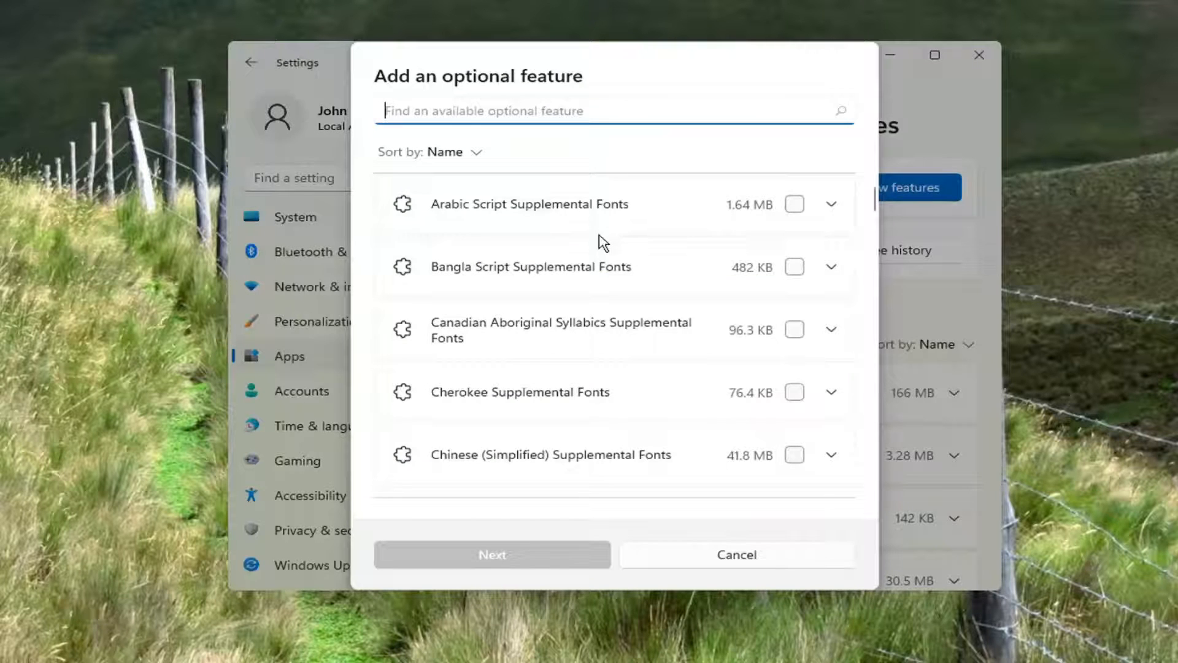
type("media pla")
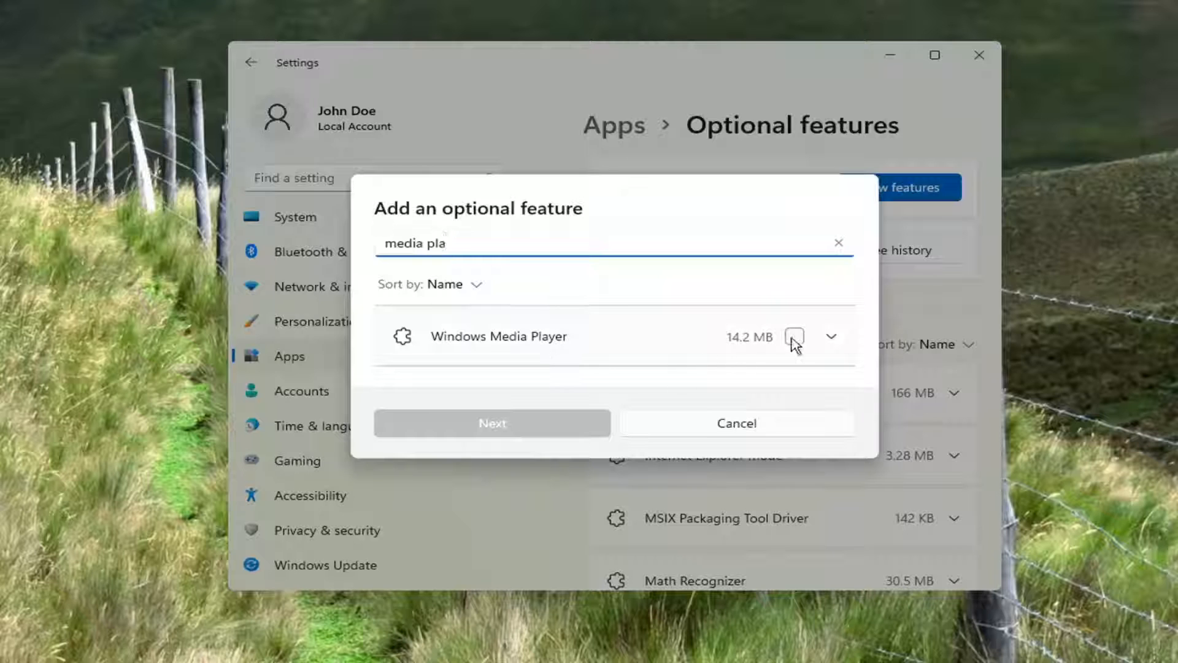
left_click(794, 336)
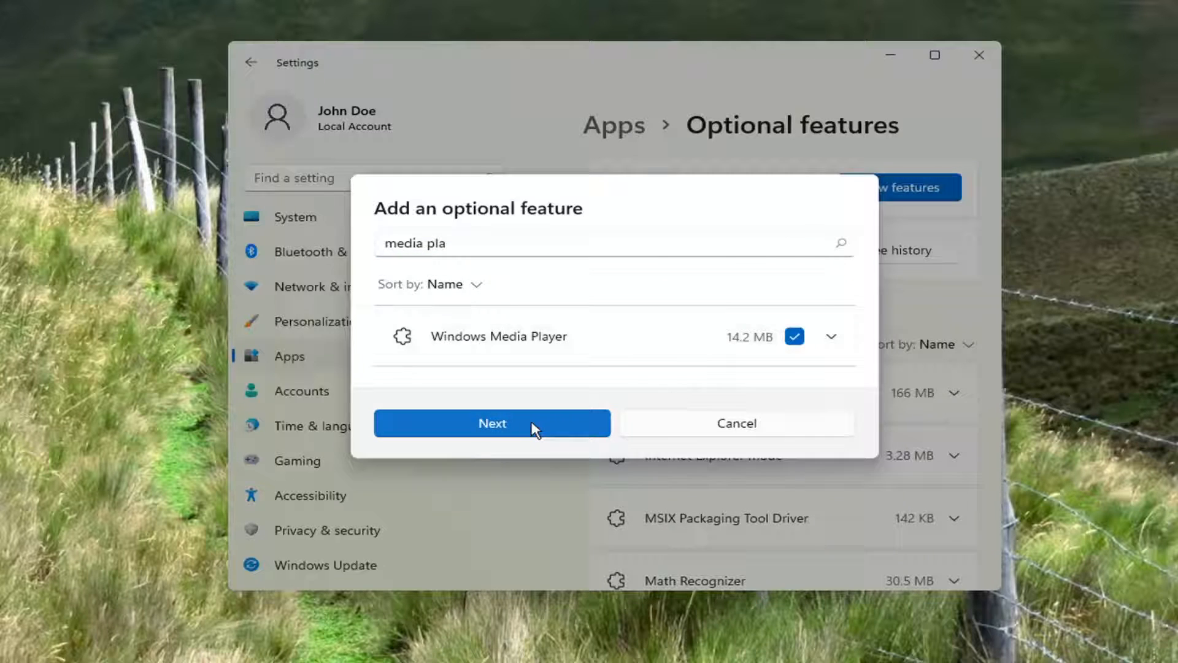
left_click(493, 422)
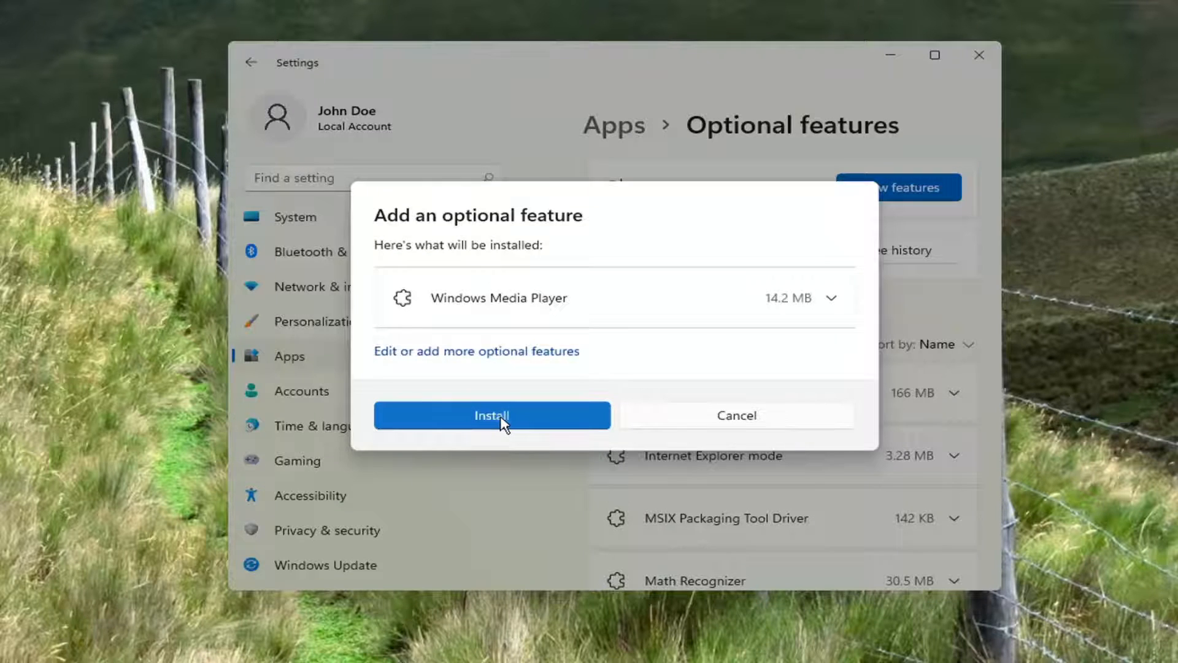
- Install Windows Media Player and close Settings once it shows Installed
left_click(491, 415)
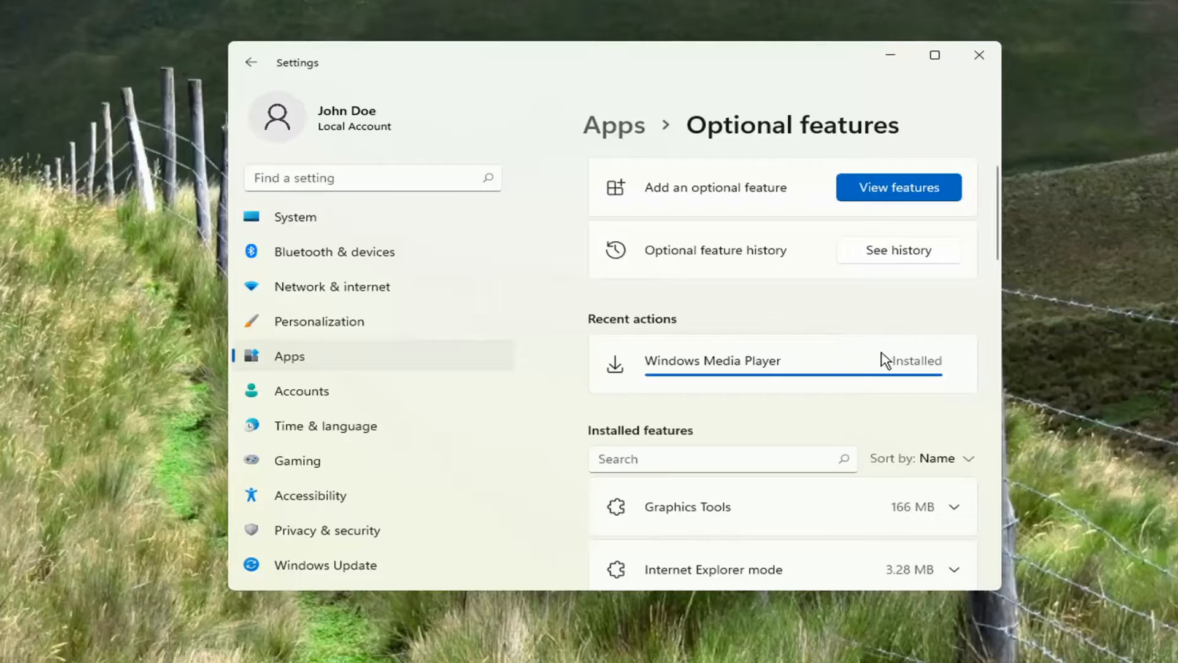
left_click(978, 56)
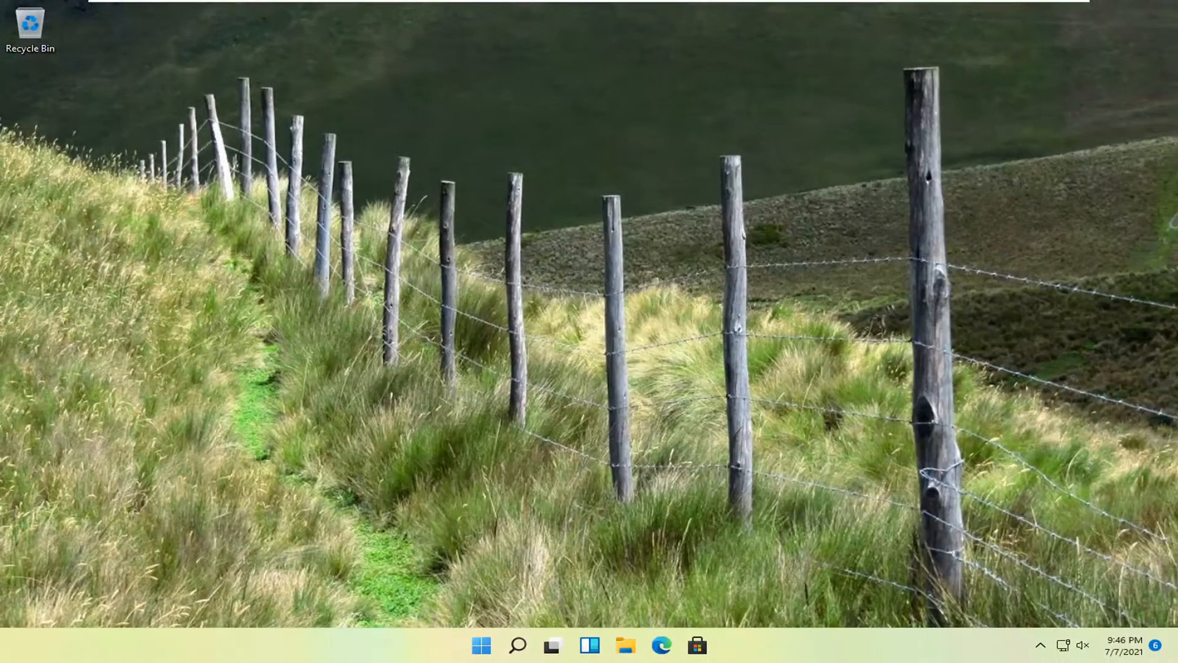